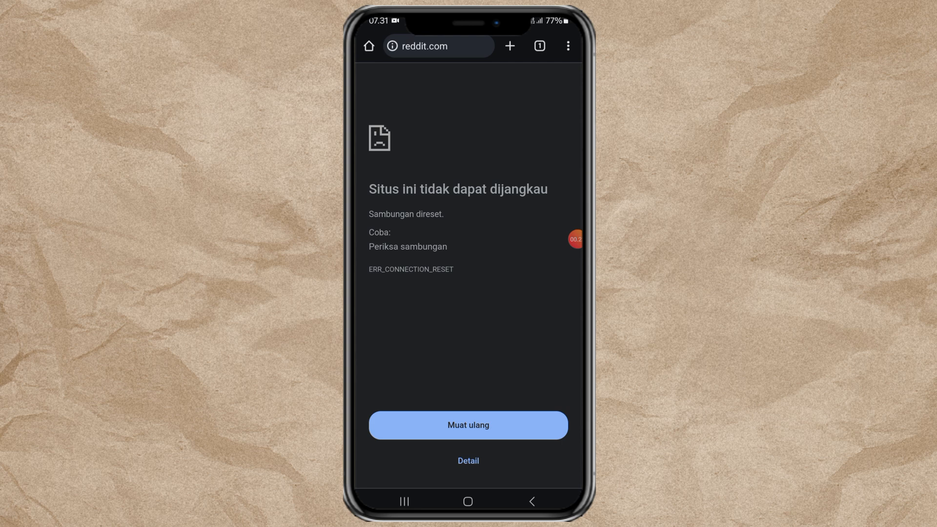
Rerun the earlier 'proxyium' Google search from the address bar suggestions.
left_click(438, 46)
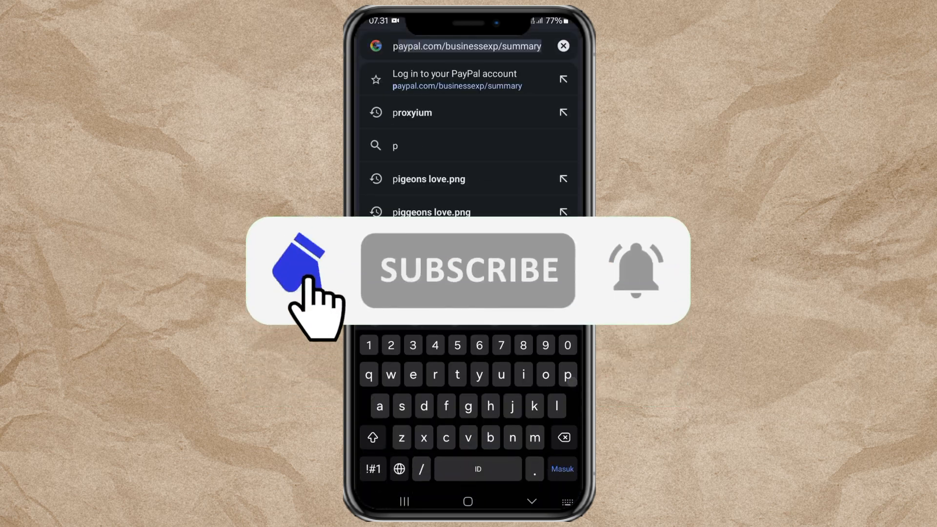
left_click(412, 113)
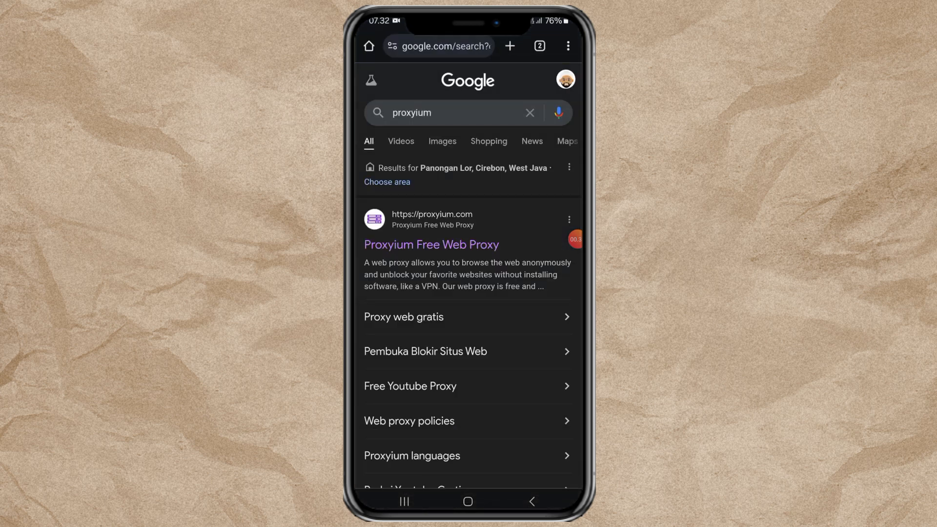
Open the Proxyium Free Web Proxy result and bring its 'Start browsing here' URL box into view.
left_click(431, 243)
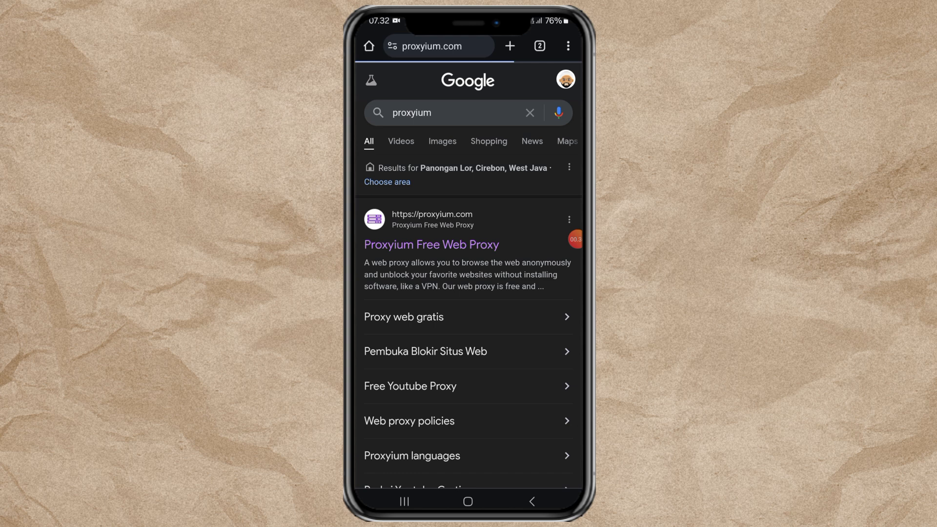
left_click(431, 244)
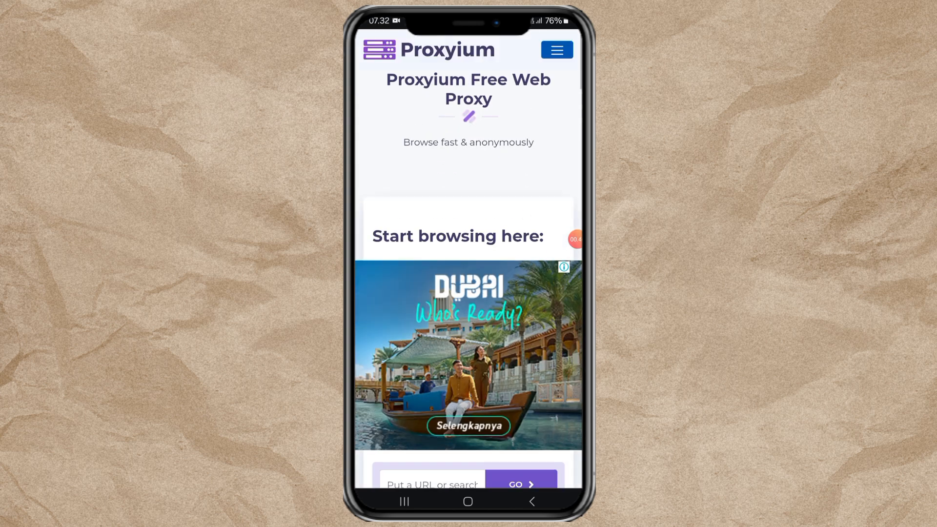
scroll("down", 3)
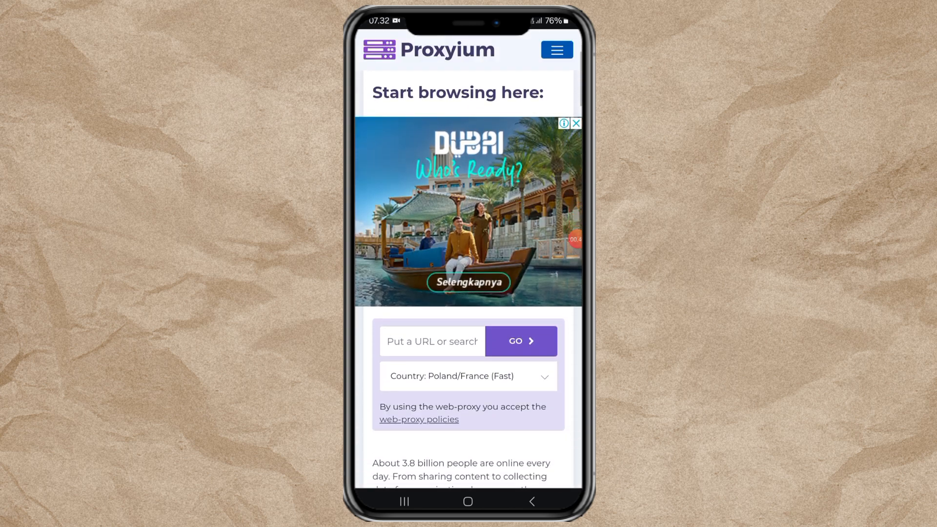
scroll("down", 3)
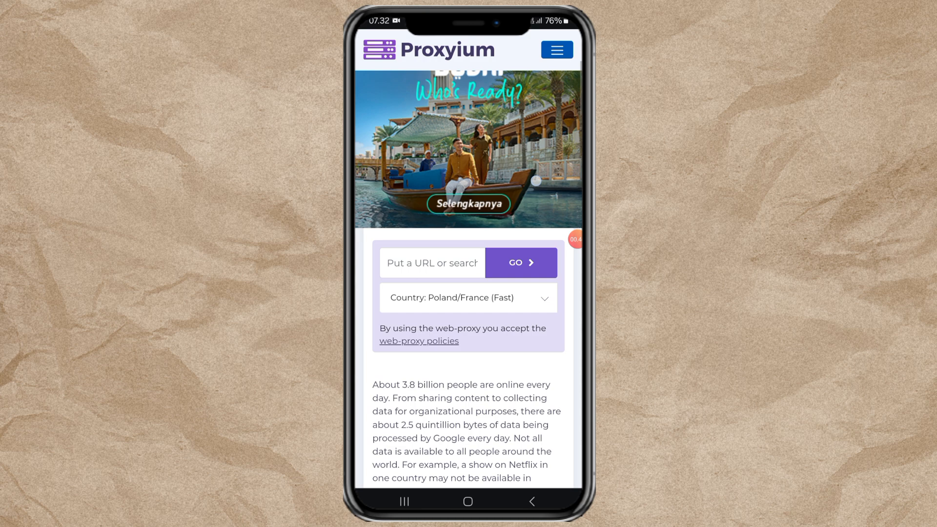
Enter reddit.com in Proxyium's URL field and submit it with GO to launch the proxied session.
left_click(431, 263)
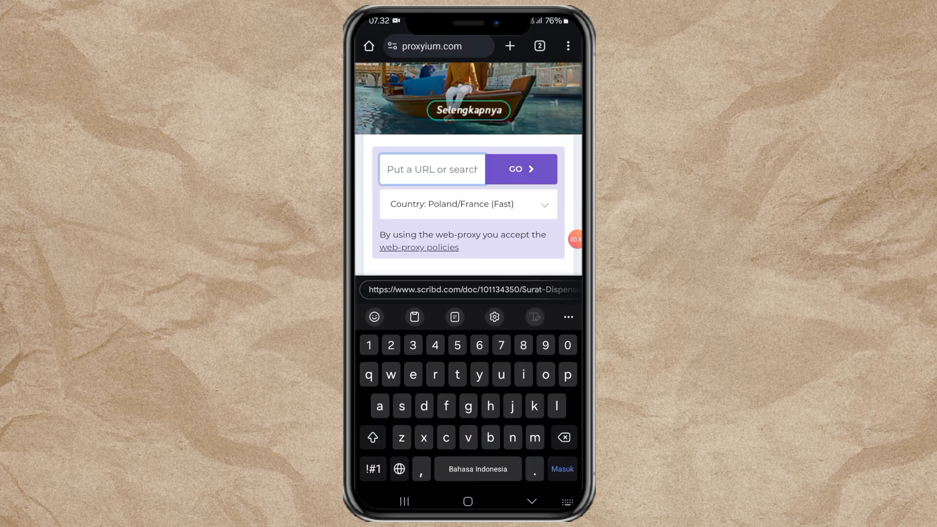
type("redd")
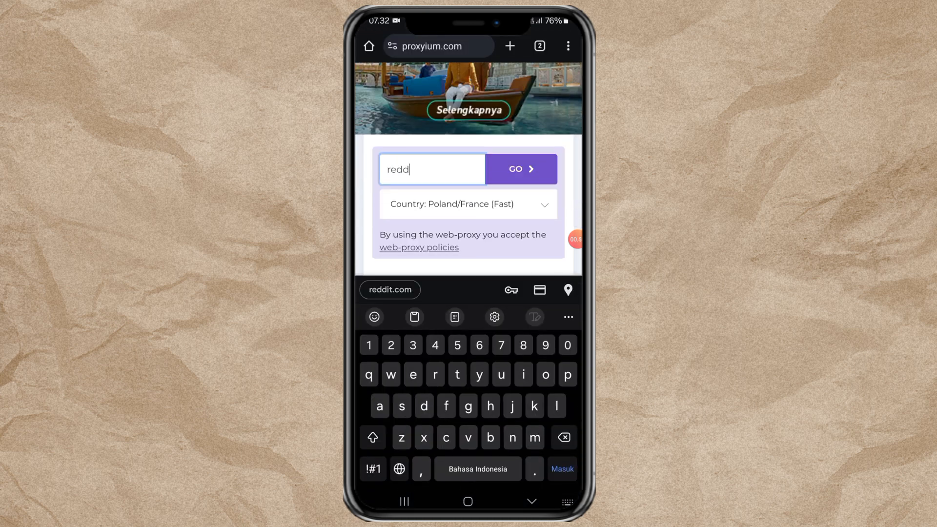
type("it.com")
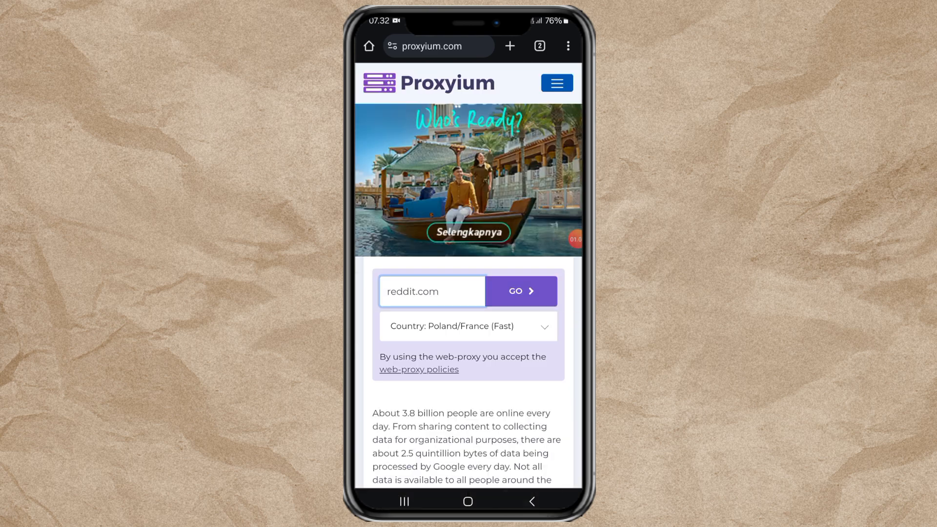
left_click(467, 326)
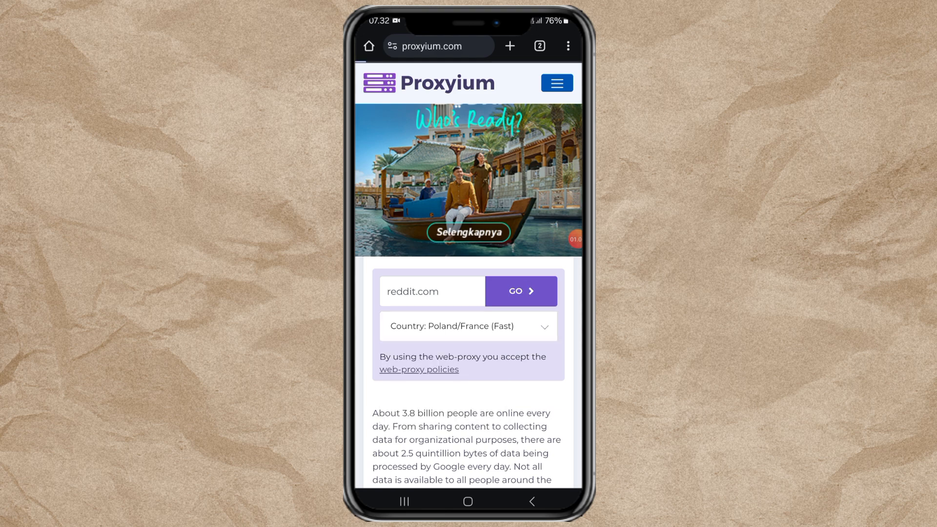
left_click(520, 291)
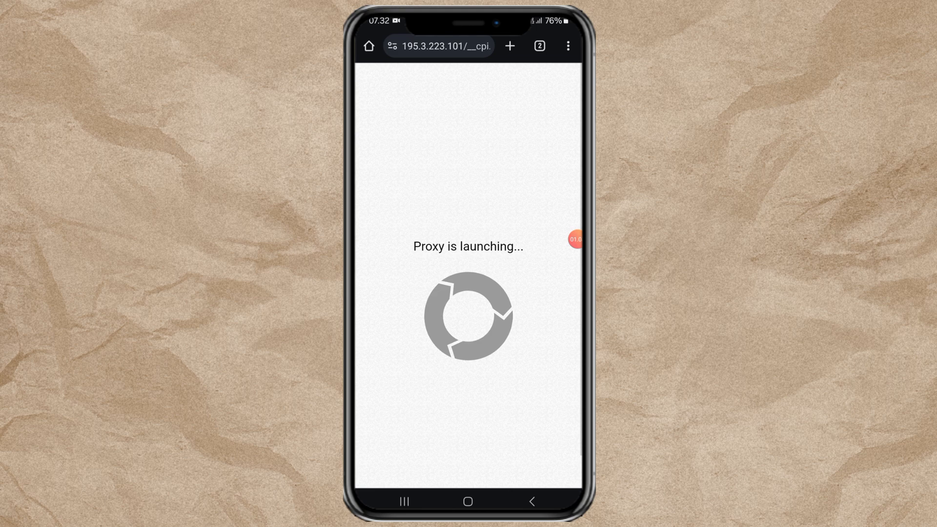